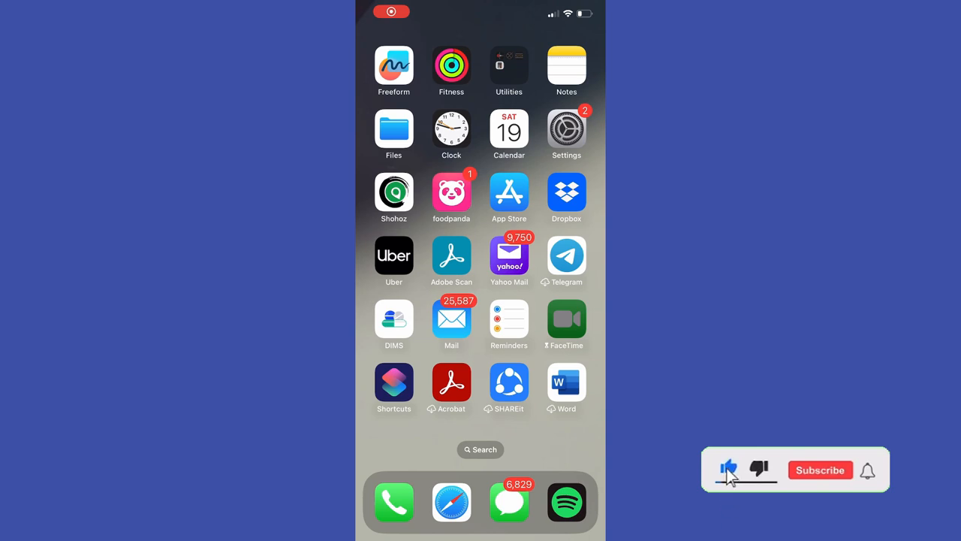
- Remove SHAREit from the Home Screen, deleting the app and its data
left_click(820, 469)
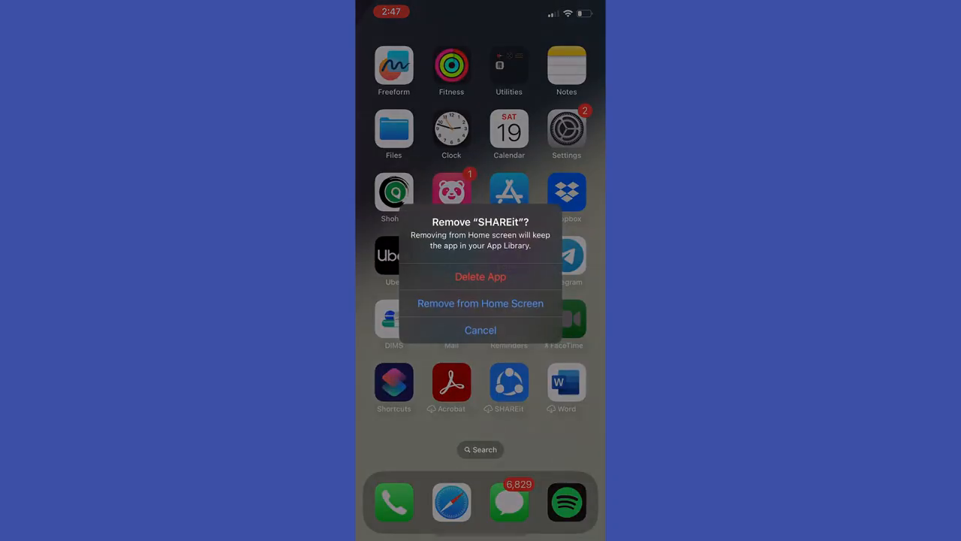
left_click(480, 276)
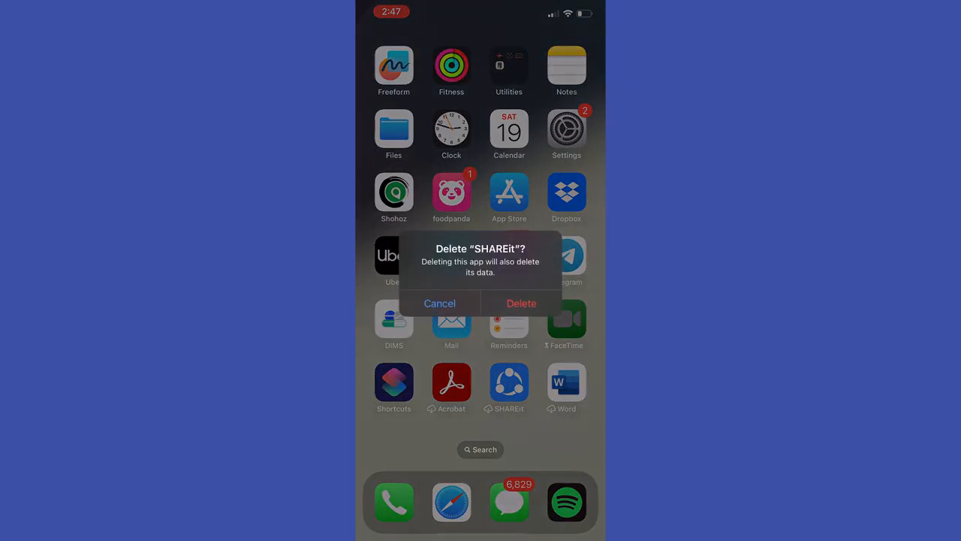
left_click(521, 304)
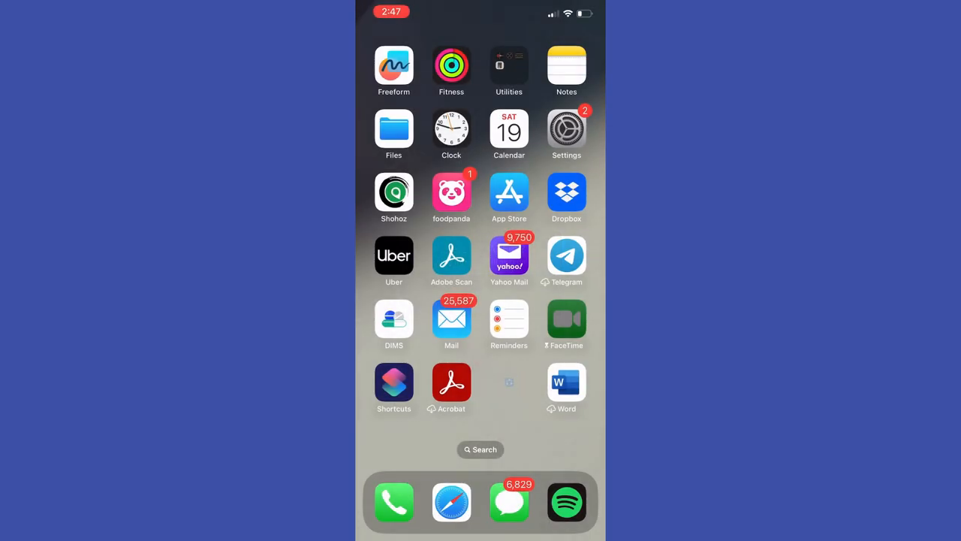
- Reach the iPhone Storage screen via Settings > General, showing 240.6 GB of 256 GB used
left_click(567, 128)
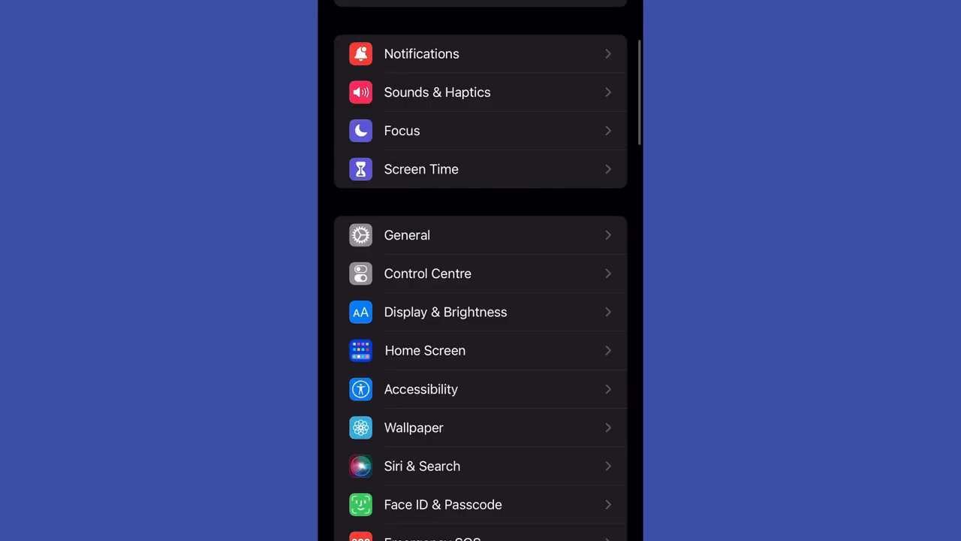
scroll("down", 3)
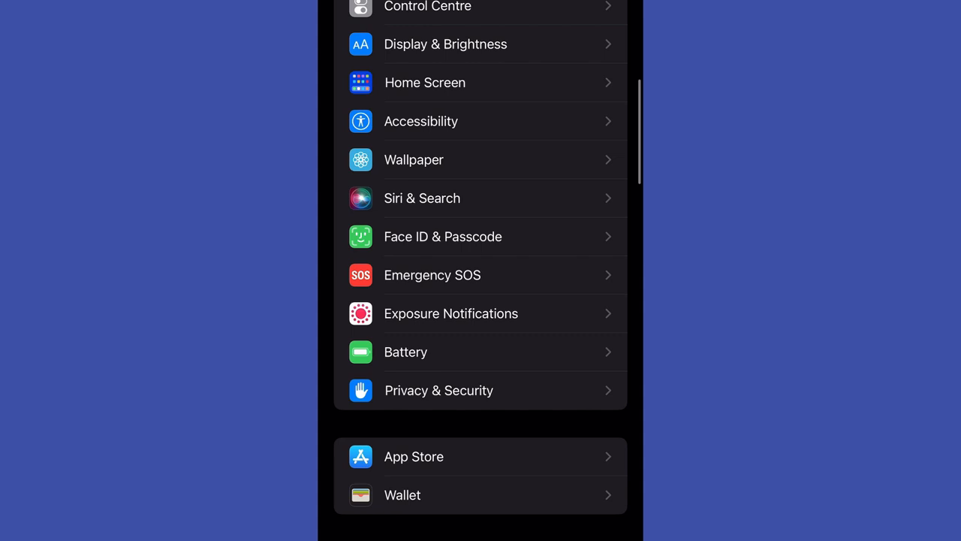
scroll("up", 3)
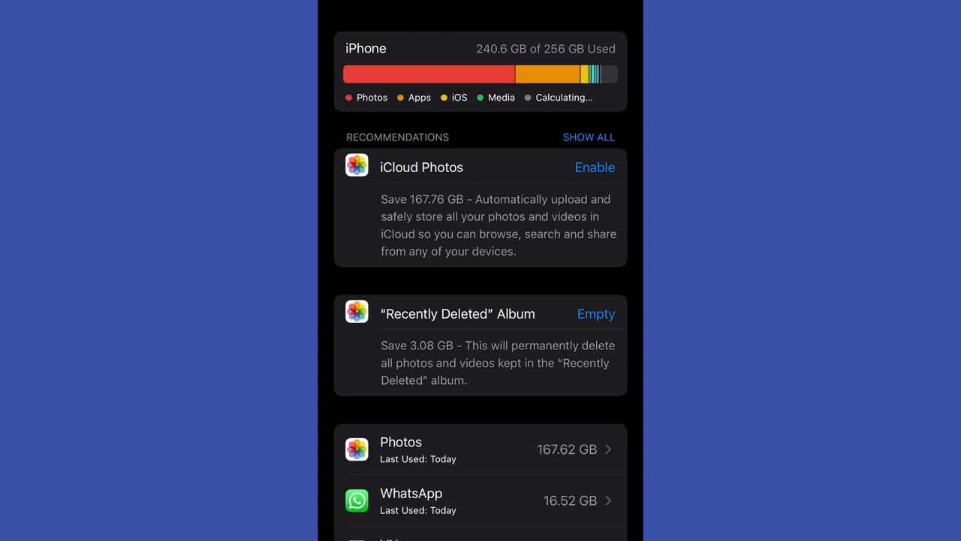
- Find Woodpecker in the storage app list and delete it with all its documents and data
scroll("down", 3)
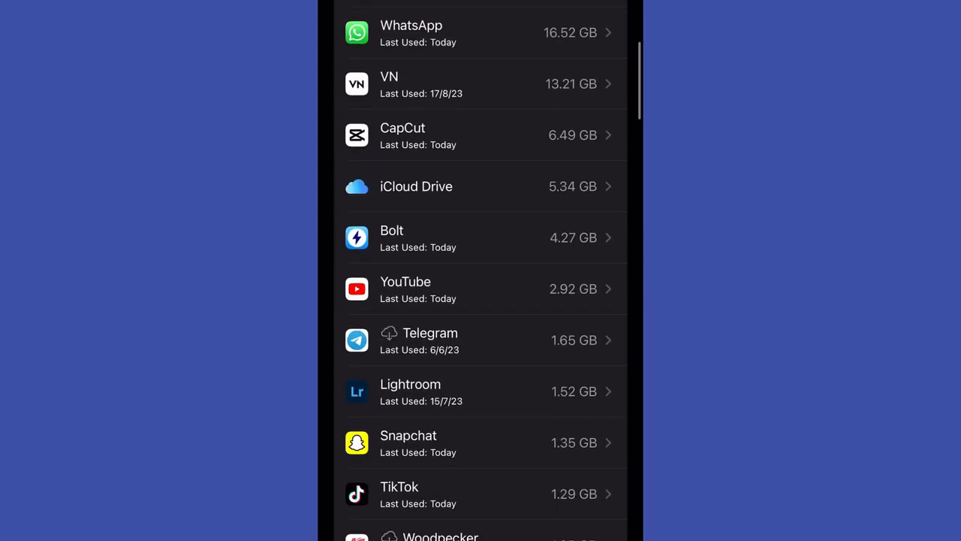
scroll("down", 3)
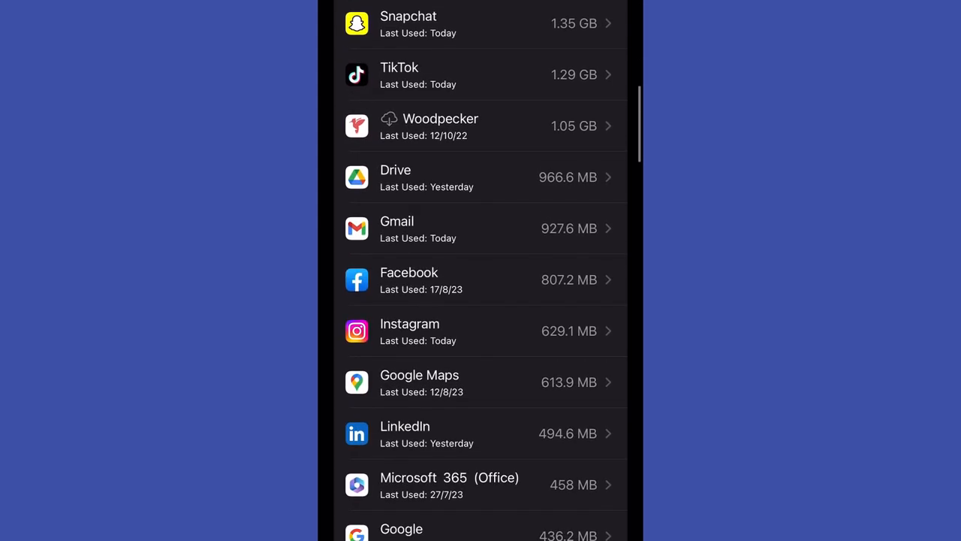
left_click(484, 126)
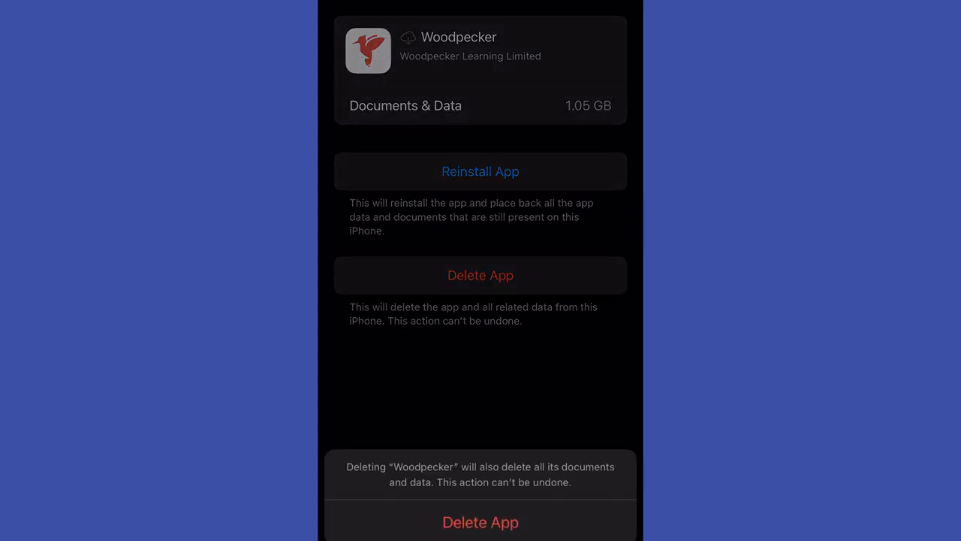
left_click(481, 523)
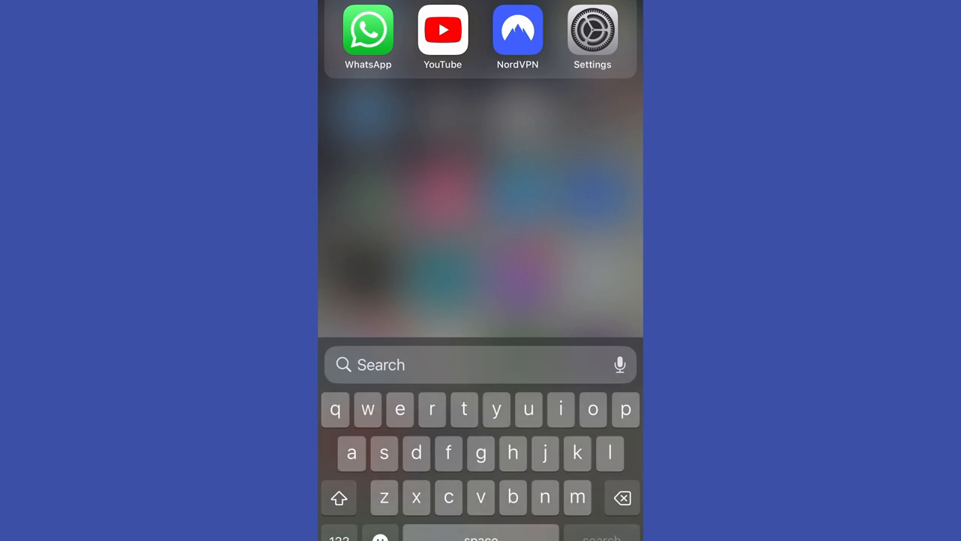
- Search 'tin' in Spotlight, clear the query, and launch Settings from the suggestions
type("tin")
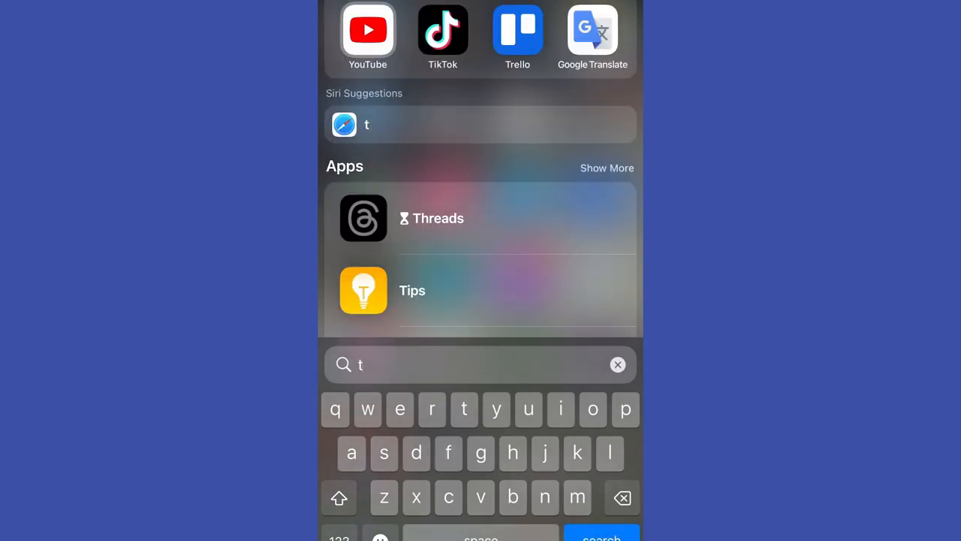
left_click(619, 365)
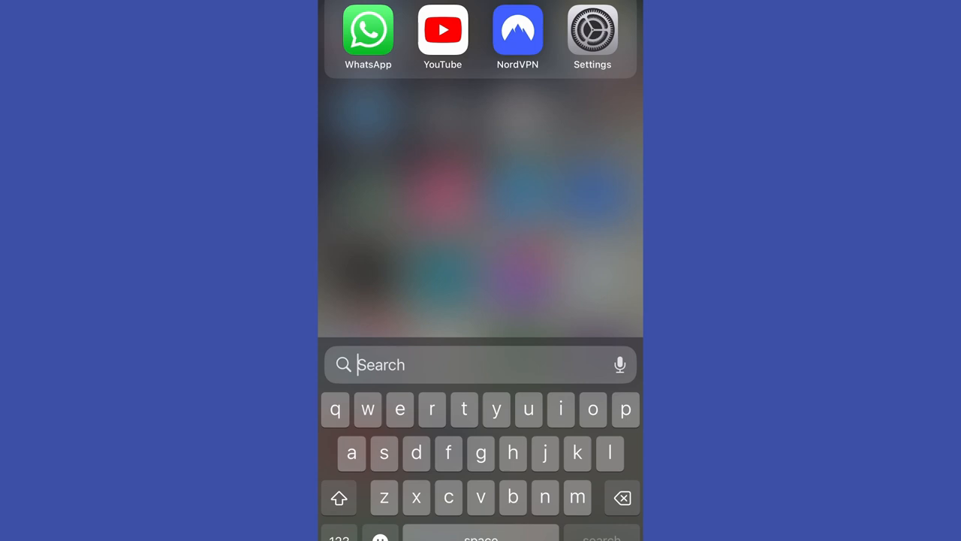
left_click(592, 30)
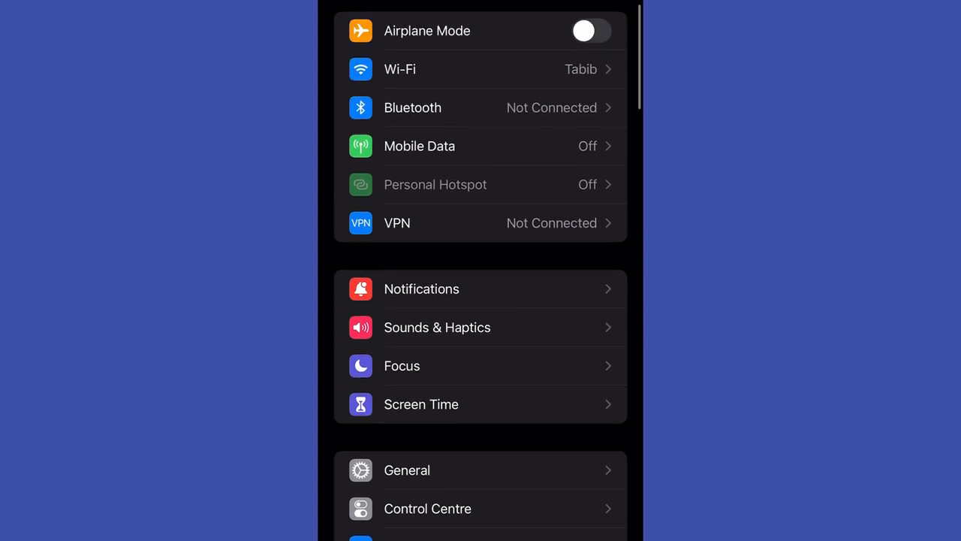
- Check Deleting Apps is set to Allow under Screen Time's iTunes & App Store Purchases, then return Home
left_click(421, 404)
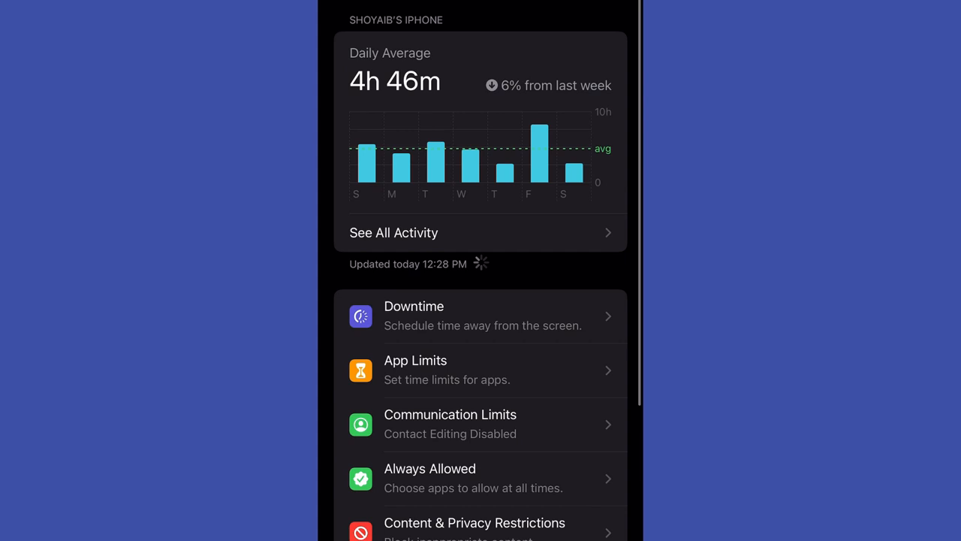
left_click(475, 523)
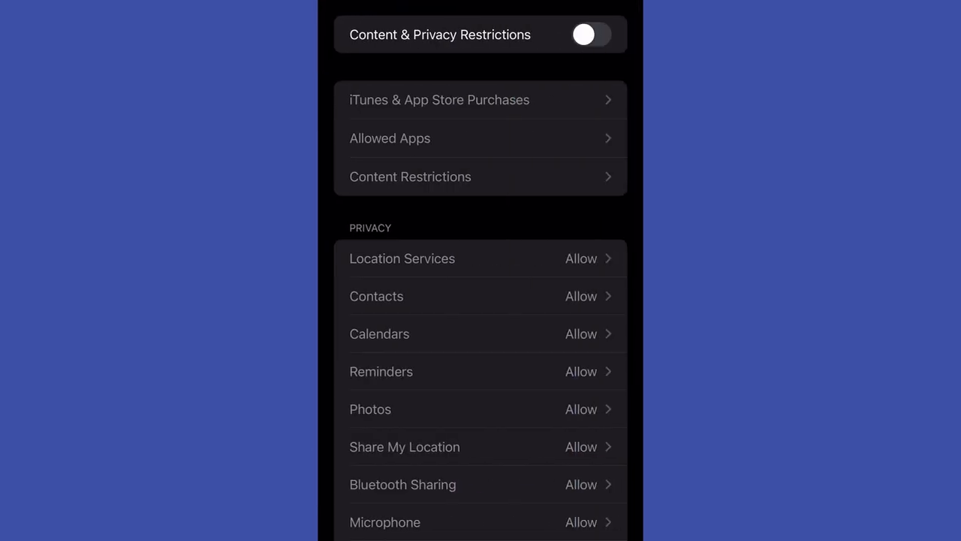
left_click(592, 35)
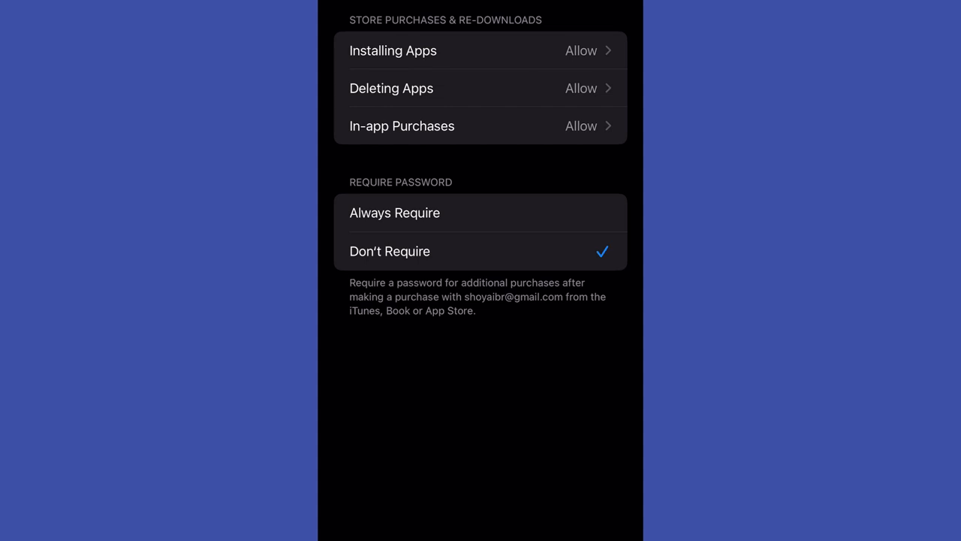
scroll("up", 3)
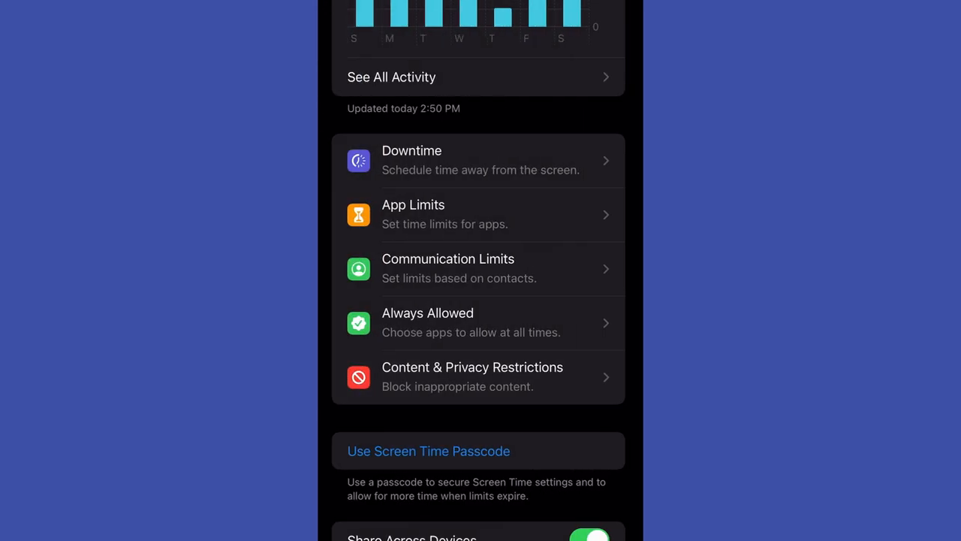
key("home")
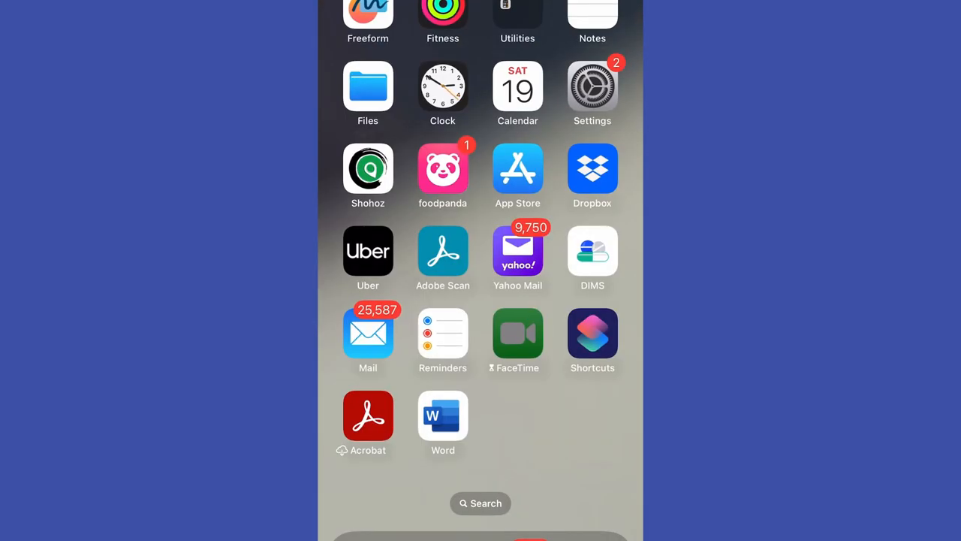